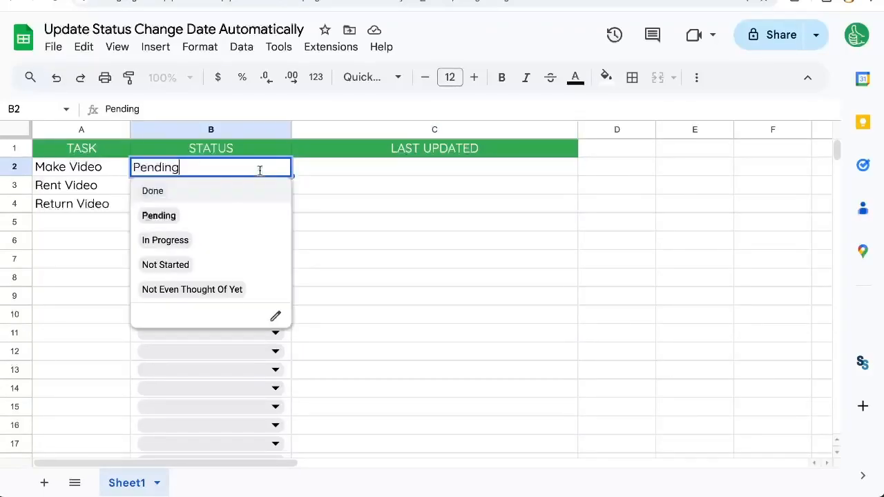
- Set Make Video to In Progress and start a date formula in its LAST UPDATED cell C2
{"action": "left_click", "coordinate": [166, 240]}
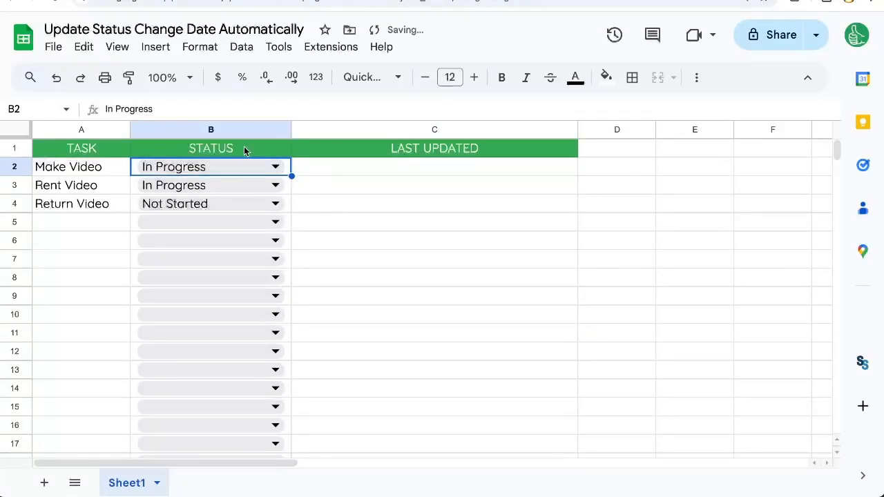
{"action": "left_click", "coordinate": [434, 185]}
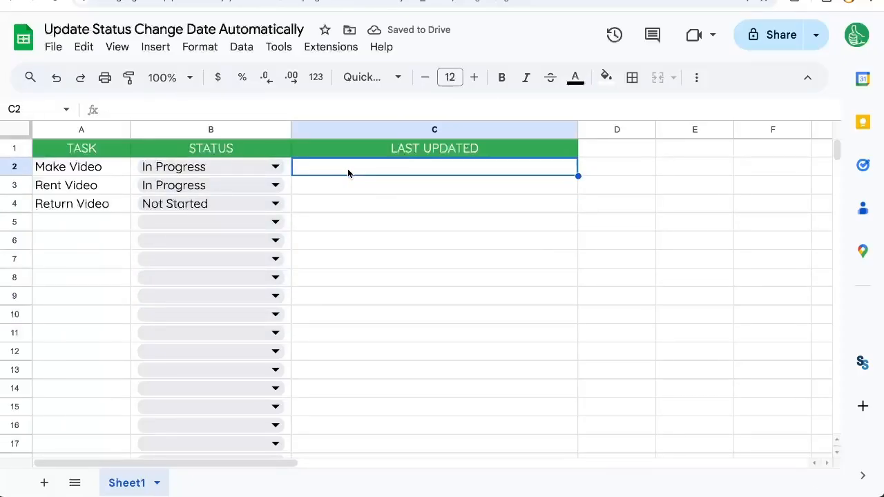
{"action": "type", "text": "="}
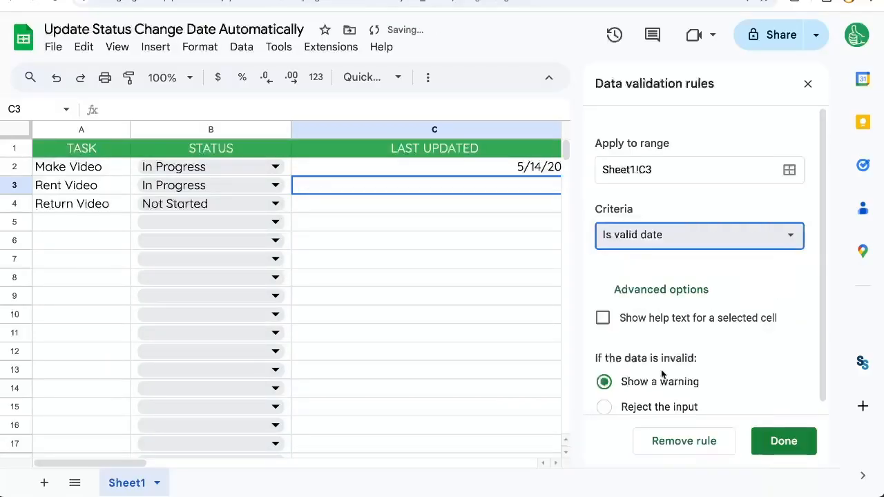
- Save the valid-date rule on LAST UPDATED and set Rent Video's status to Pending
{"action": "left_click", "coordinate": [690, 170]}
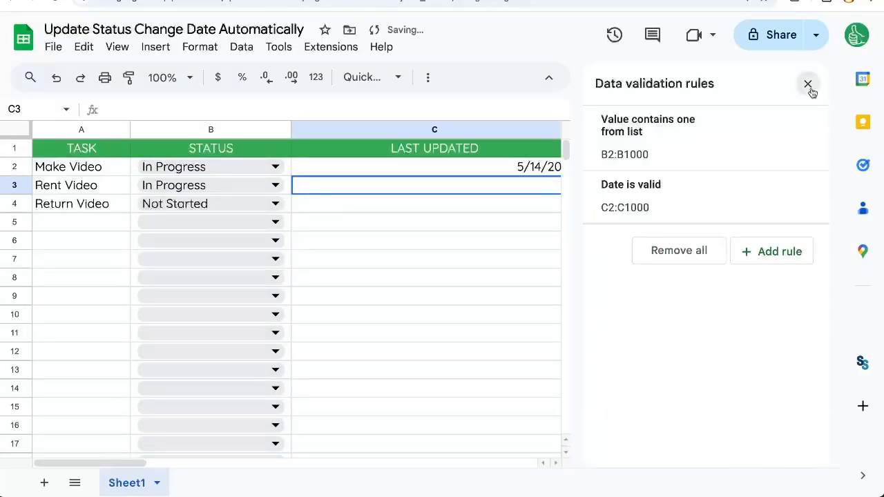
{"action": "left_click", "coordinate": [807, 84]}
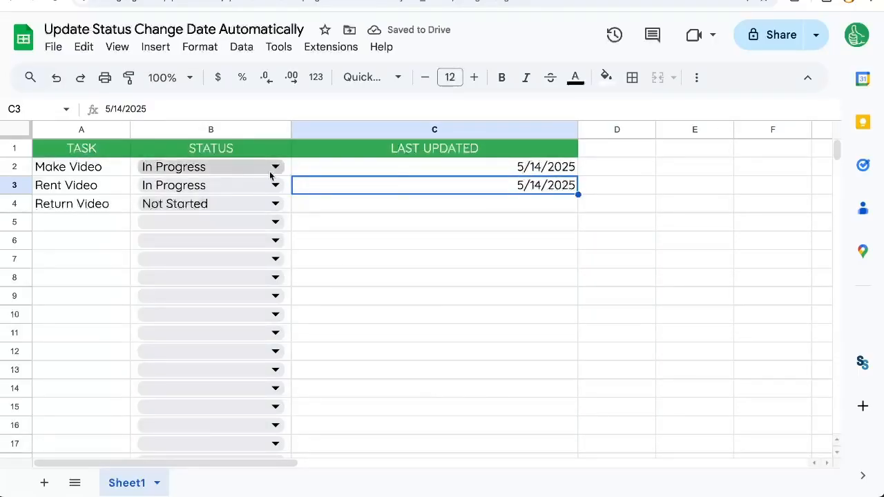
{"action": "left_click", "coordinate": [276, 185]}
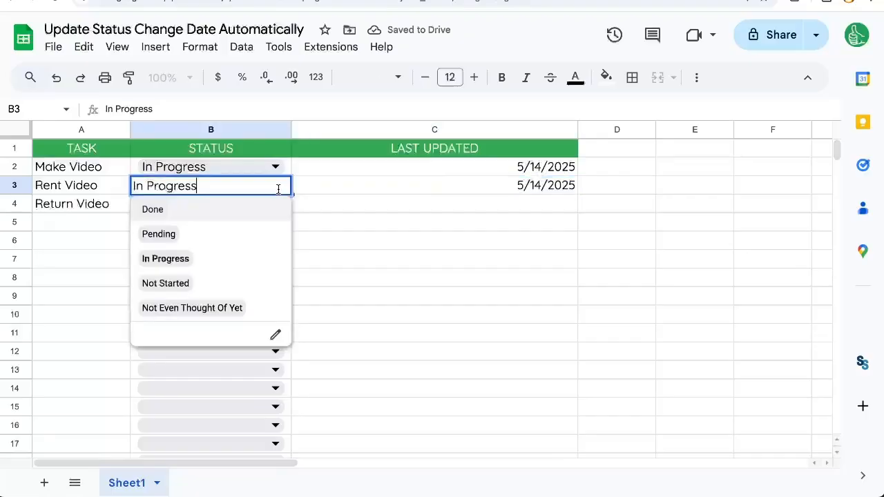
{"action": "mouse_move", "coordinate": [218, 234]}
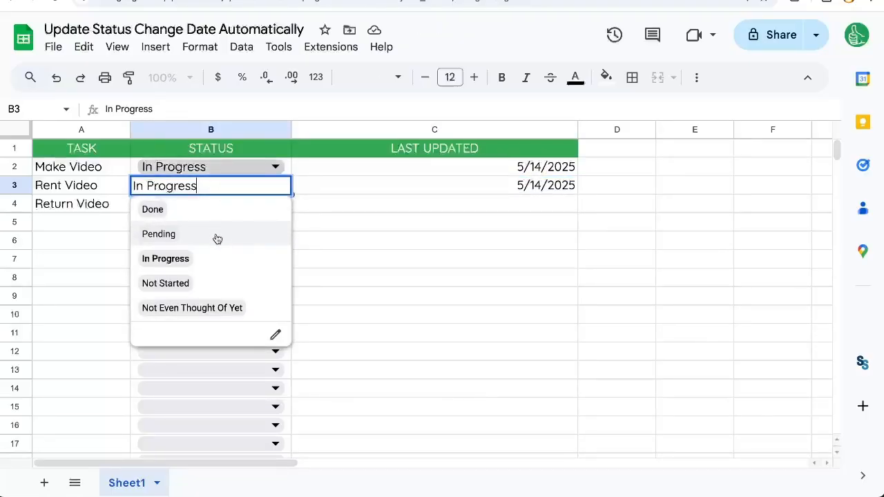
{"action": "left_click", "coordinate": [157, 233]}
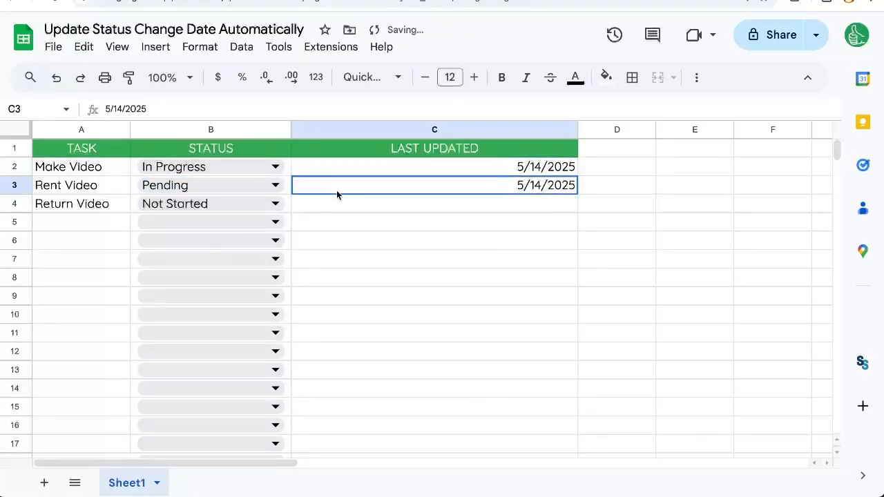
- Launch the Apps Script editor for this sheet from the Extensions menu
{"action": "left_click", "coordinate": [331, 47]}
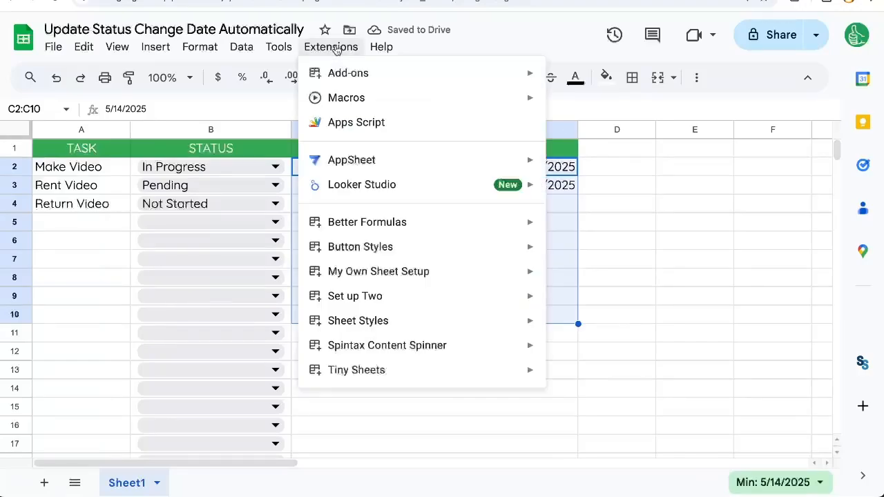
{"action": "mouse_move", "coordinate": [356, 121]}
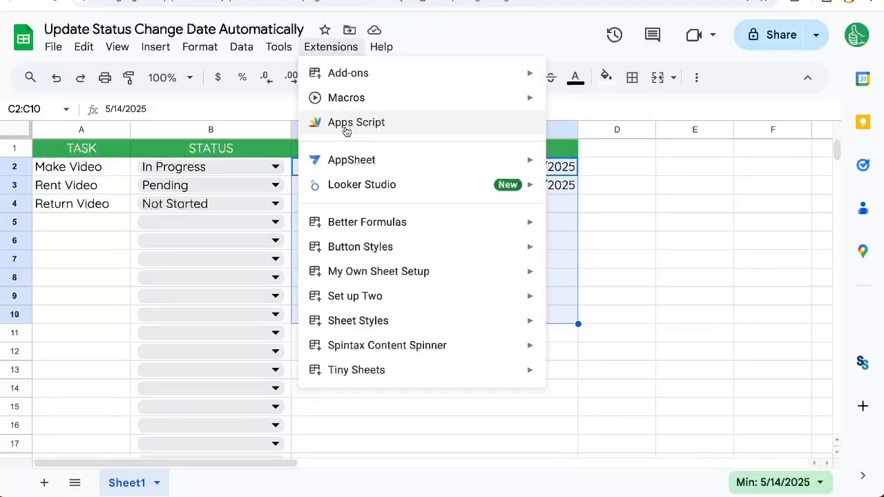
{"action": "left_click", "coordinate": [356, 121]}
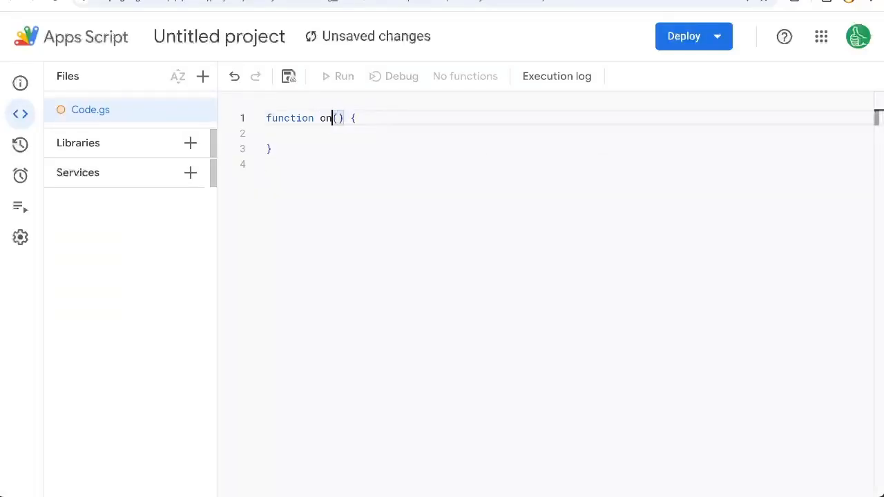
- Define onEdit(event) with row and col read from event.range.getRow() and getColumn()
{"action": "type", "text": "Edit"}
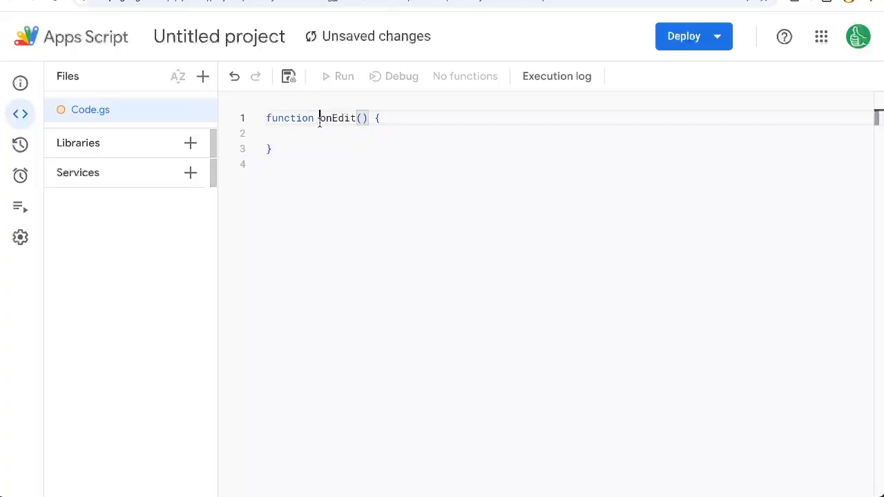
{"action": "double_click", "coordinate": [337, 117]}
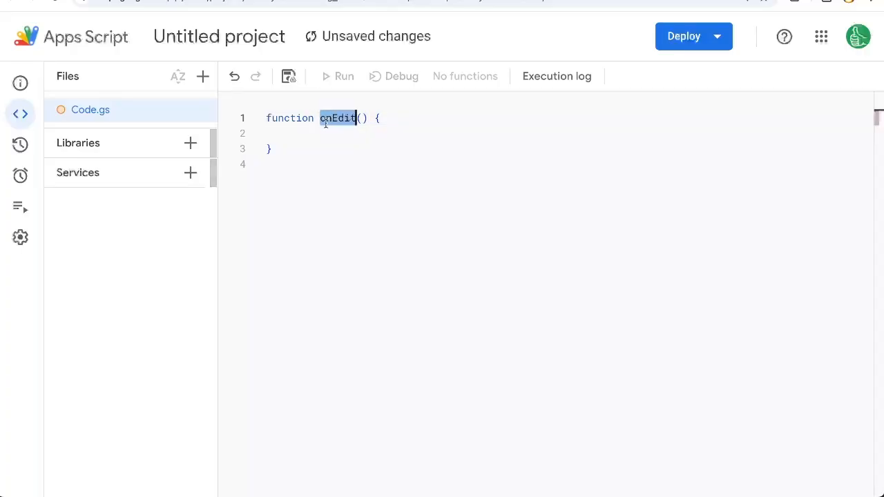
{"action": "type", "text": "event"}
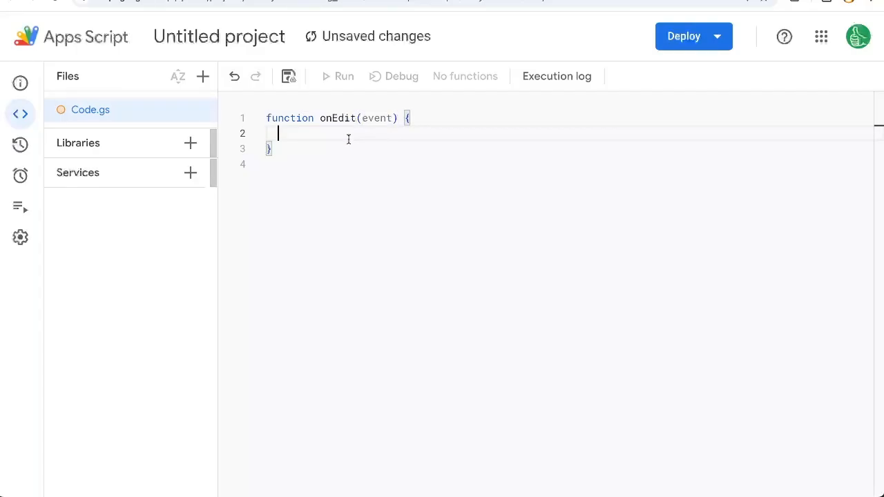
{"action": "type", "text": "var row ="}
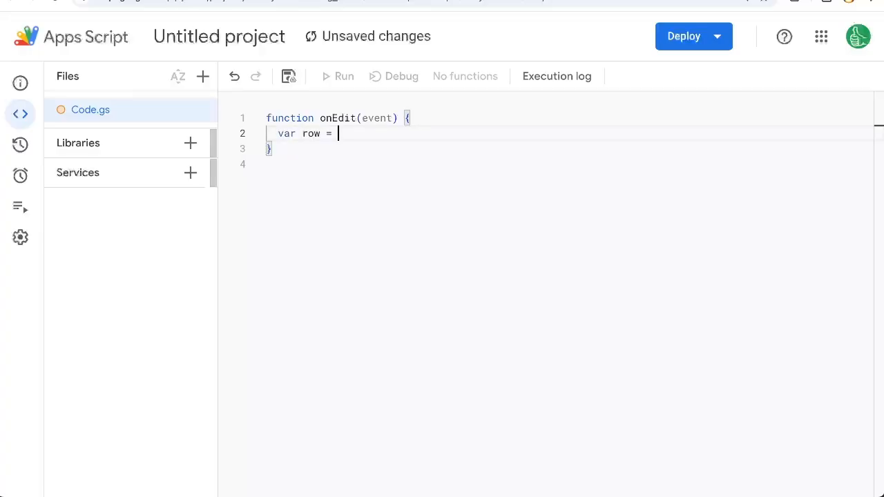
{"action": "type", "text": "event."}
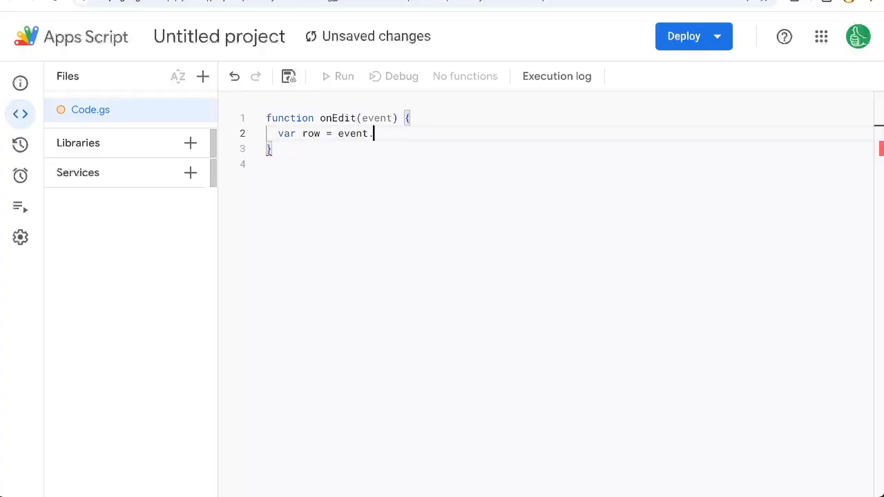
{"action": "type", "text": "range.getRow9"}
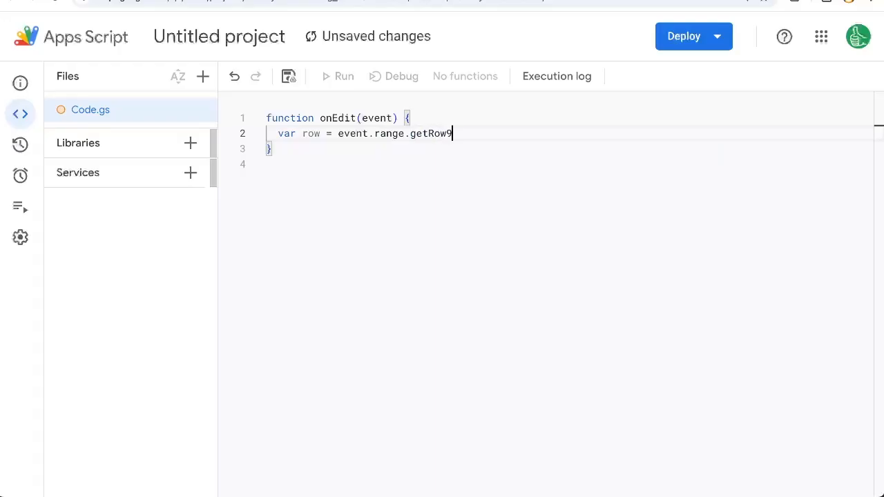
{"action": "type", "text": "()"}
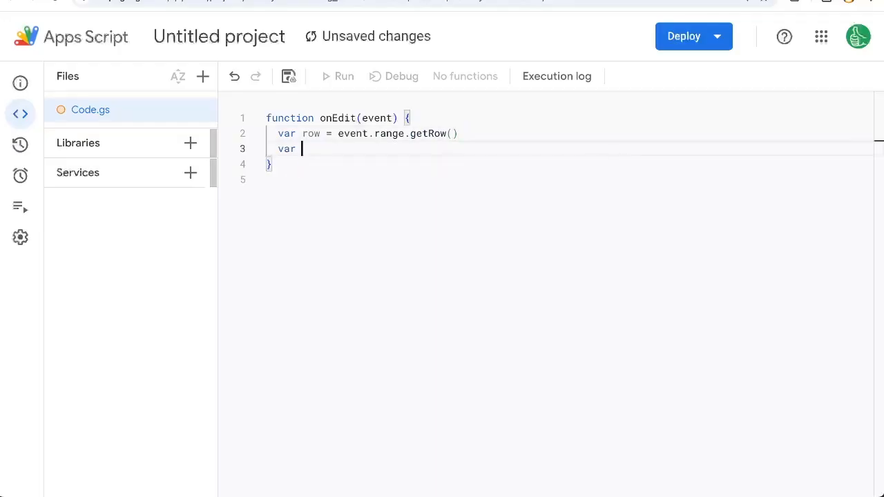
{"action": "type", "text": "col = event.range.getC"}
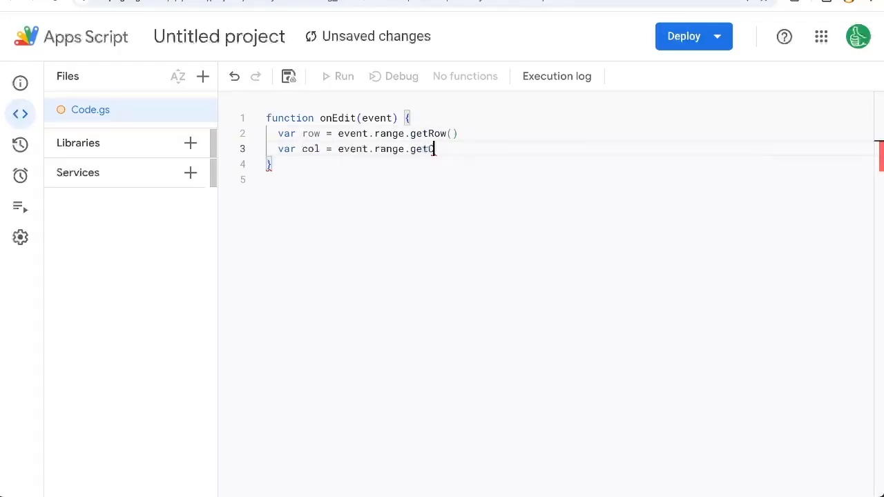
{"action": "type", "text": "Column()"}
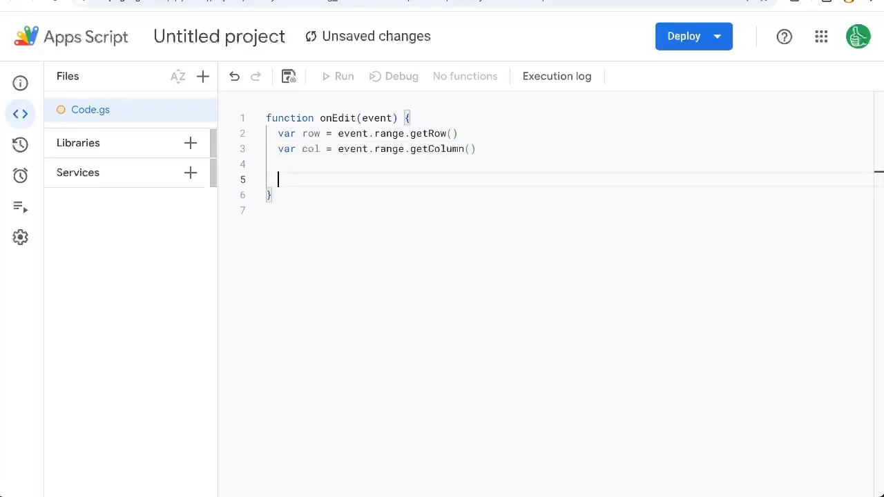
- Add the condition if (row > 1 && col == 2) for status edits below the header
{"action": "type", "text": "if ("}
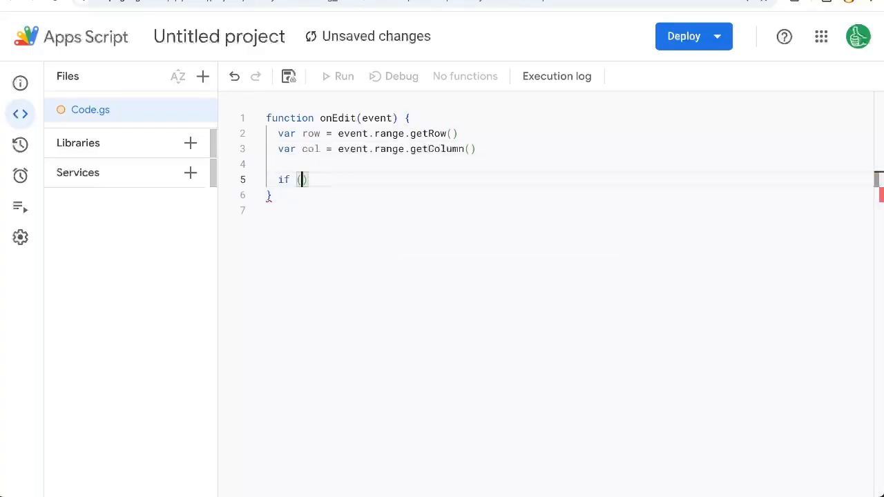
{"action": "type", "text": "row"}
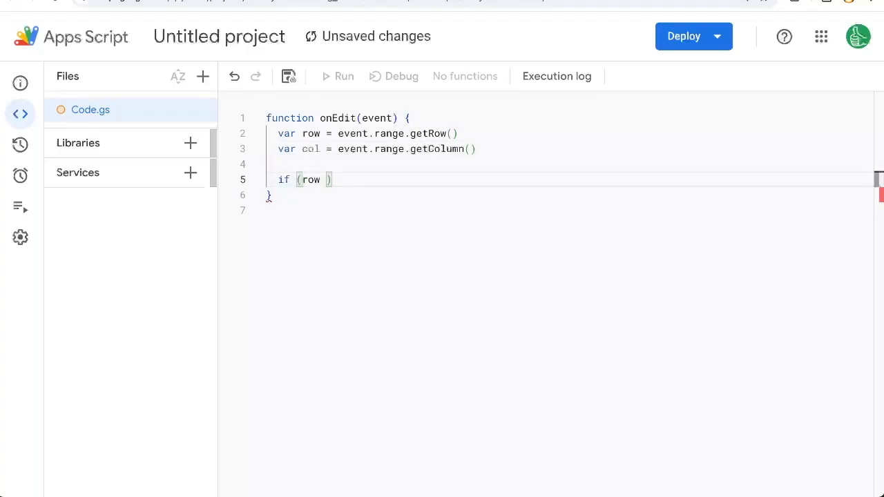
{"action": "type", "text": ">1"}
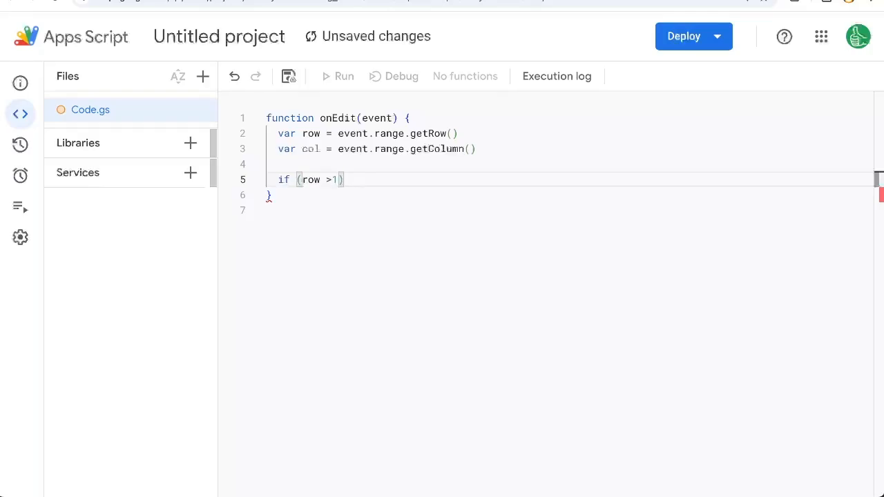
{"action": "type", "text": "&&"}
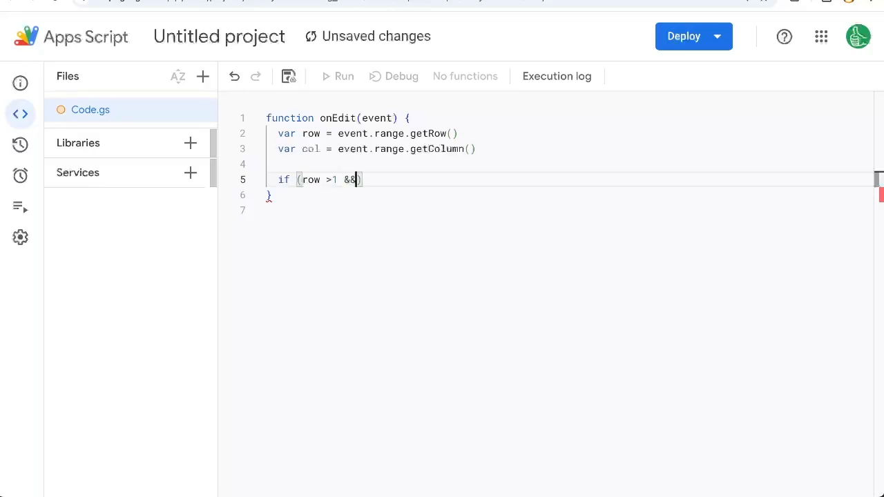
{"action": "type", "text": "col"}
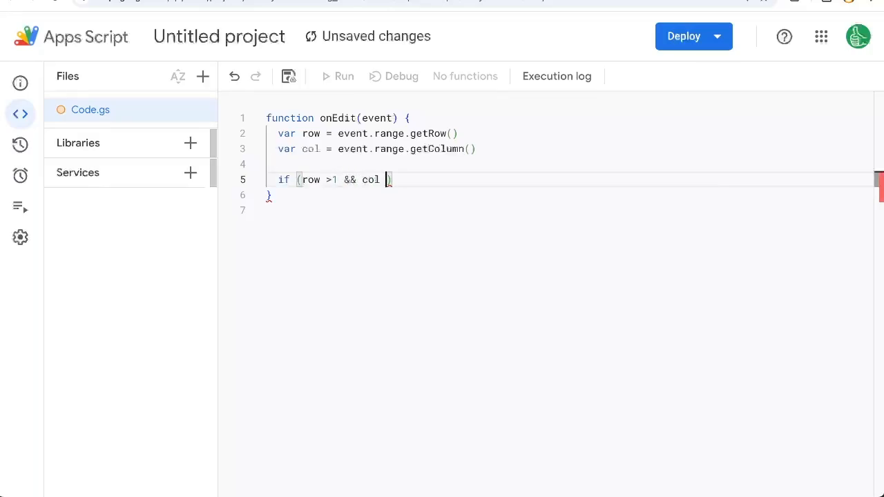
{"action": "type", "text": "=="}
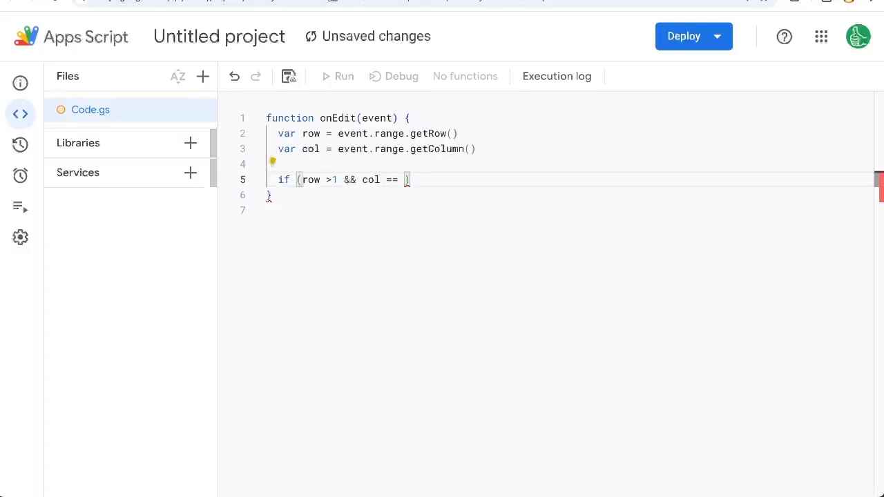
{"action": "type", "text": "2"}
{"action": "type", "text": "SpreadsheetApp.getActiveSpreadsheet().getSheetByName("}
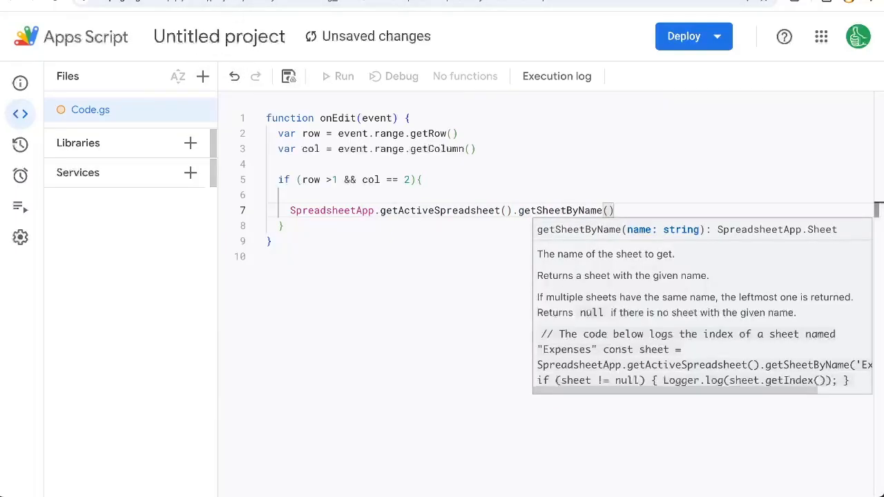
- Write getSheetByName("Sheet1").getRange(row,3).setValue(date) inside the if block
{"action": "type", "text": "\"Sheet1\").getRange("}
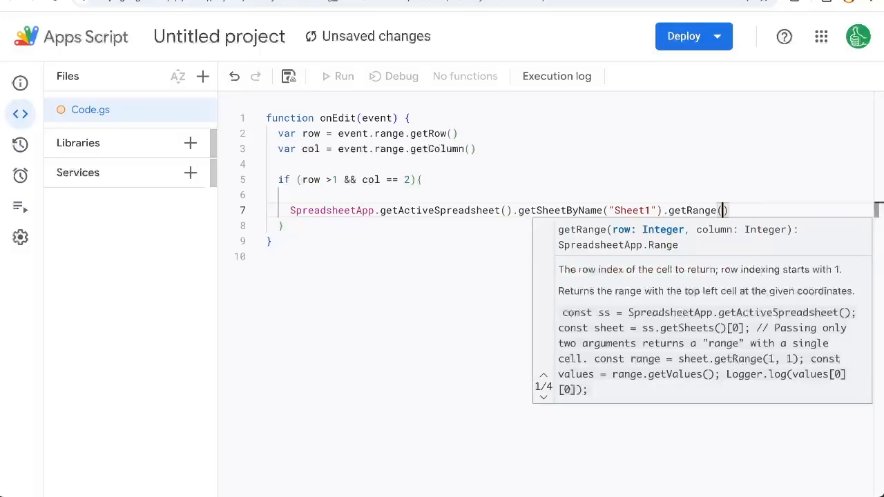
{"action": "type", "text": "row,"}
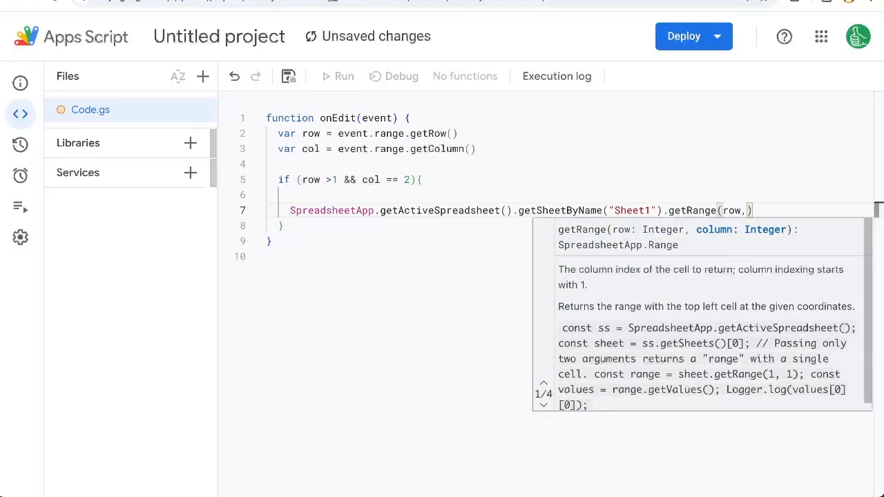
{"action": "type", "text": "3"}
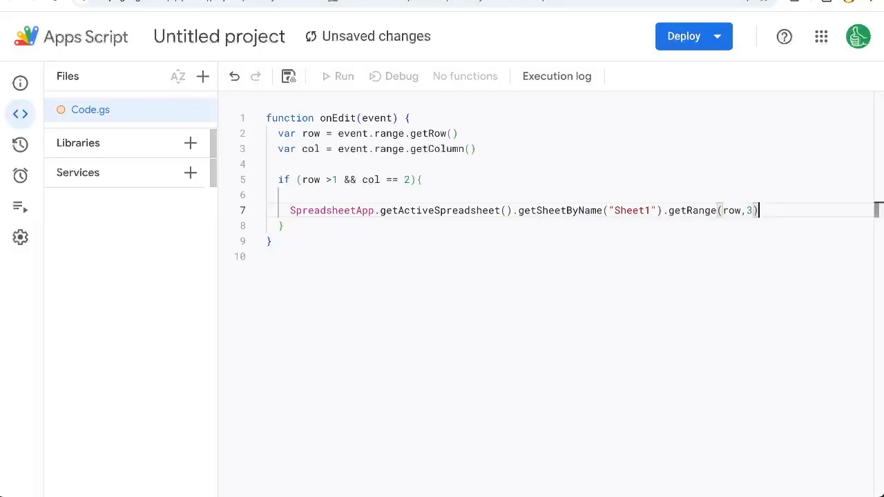
{"action": "type", "text": ".setValue()"}
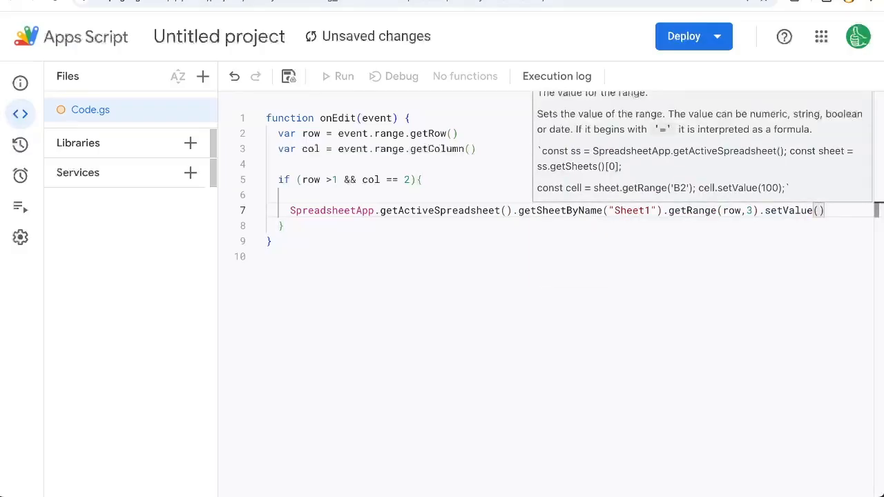
{"action": "type", "text": "de"}
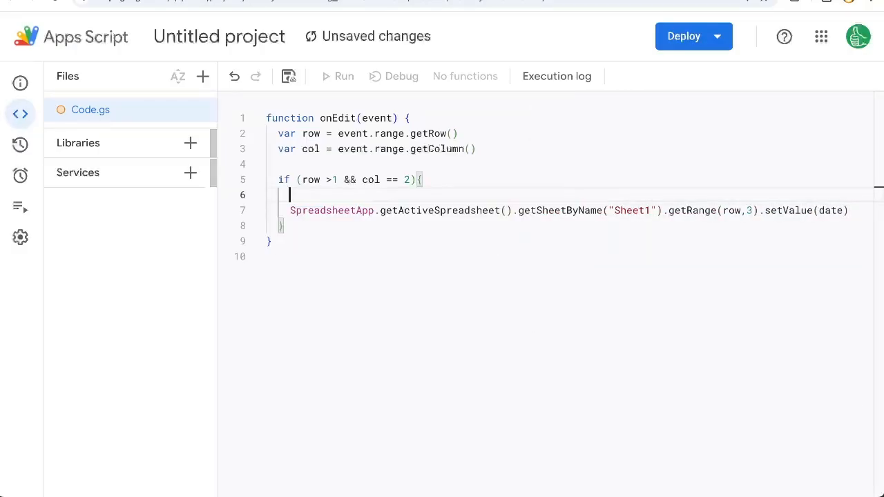
- Define var date = Utilities.formatDate(new Date(), Session.getScriptTimeZone(), "MM/dd/yyyy")
{"action": "type", "text": "var date = new Date("}
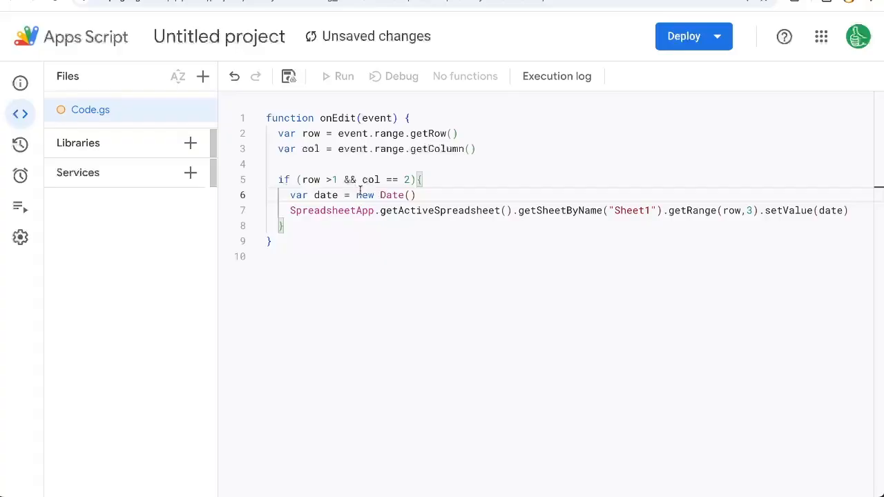
{"action": "type", "text": "Utilities.formatDate("}
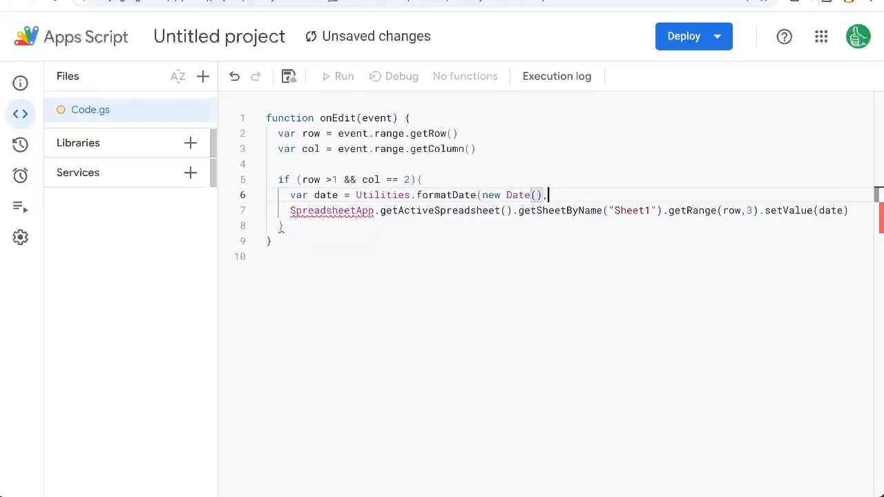
{"action": "type", "text": "Session.getScriptTimeZone(),\""}
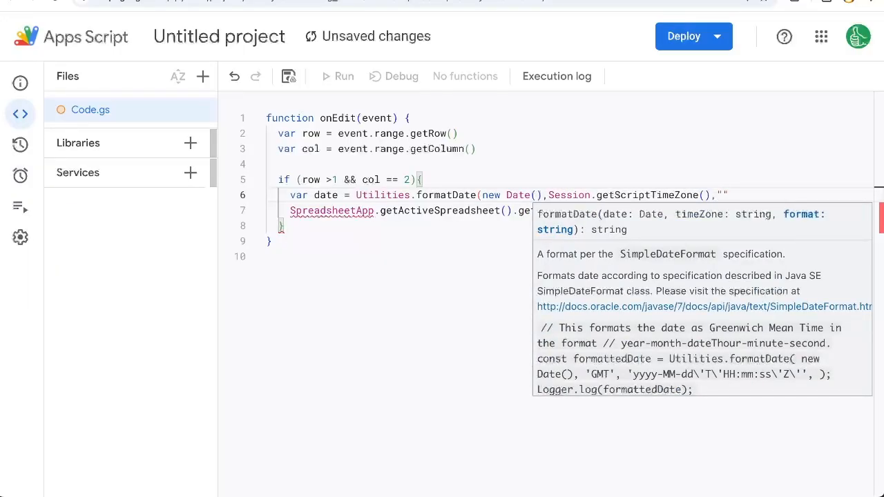
{"action": "type", "text": "MM"}
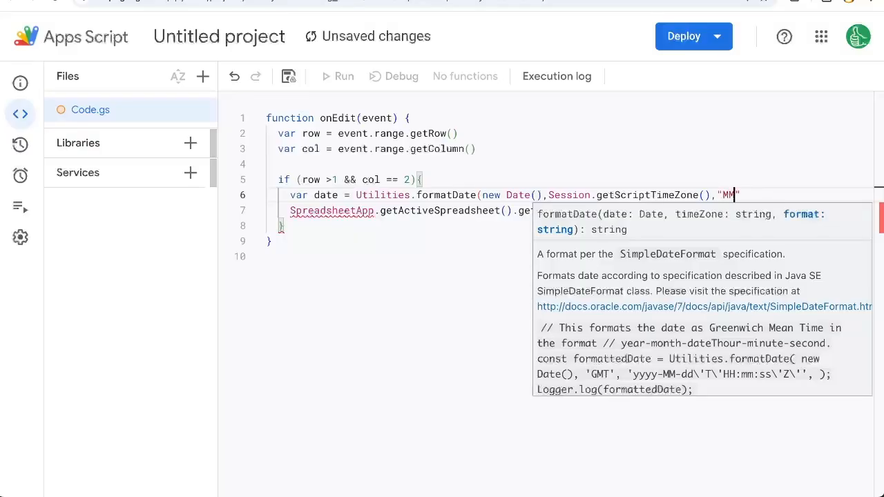
{"action": "type", "text": "/dd/"}
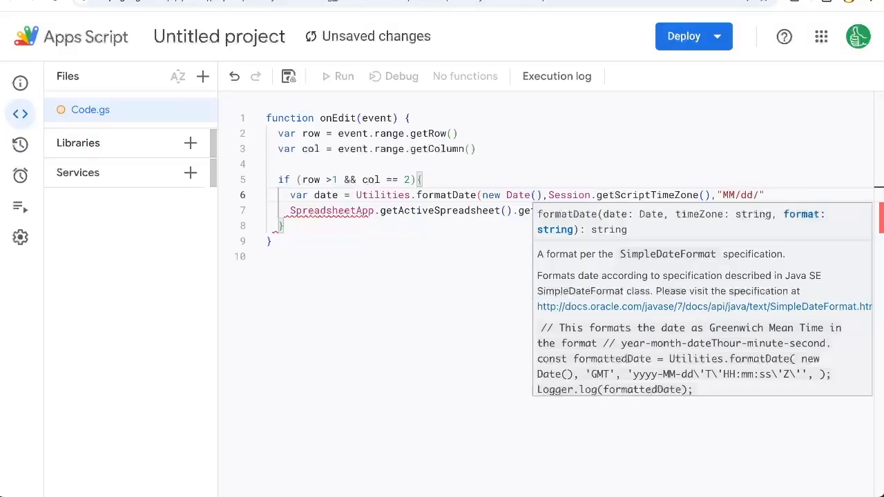
{"action": "type", "text": "yyyy\")"}
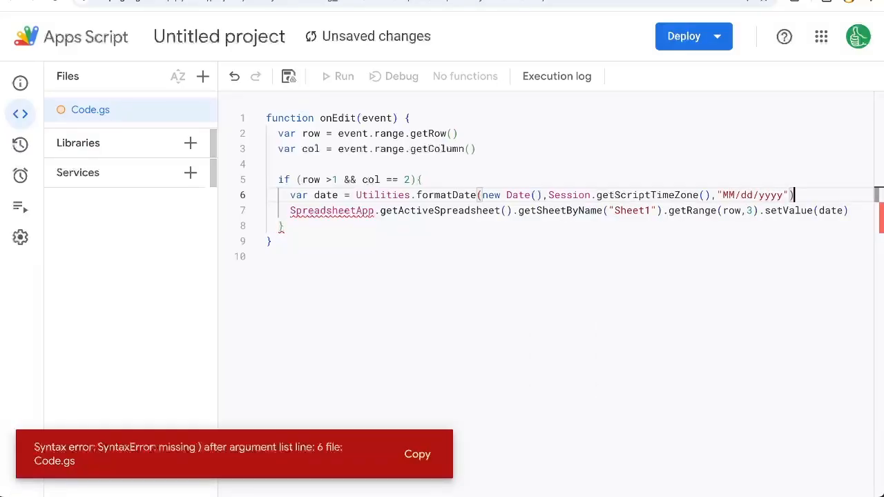
- Save the script with Ctrl+S and return to fix the date format line
{"action": "key", "text": "ctrl+s"}
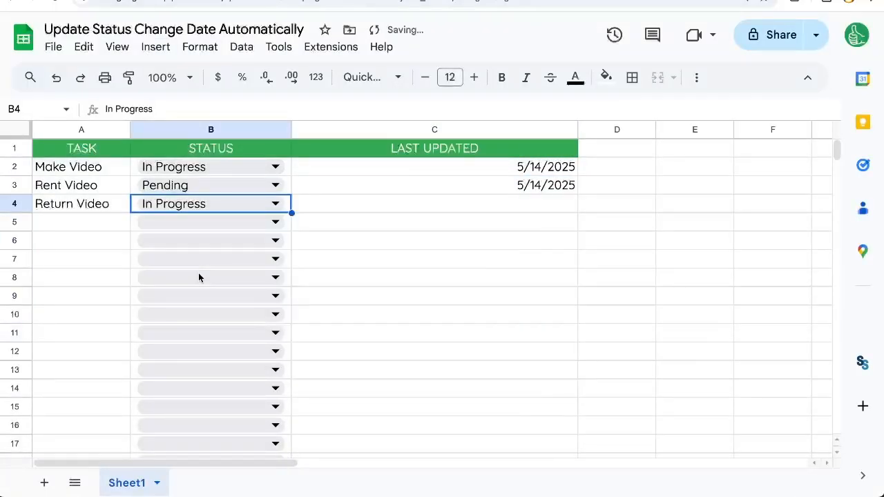
{"action": "left_click", "coordinate": [434, 203]}
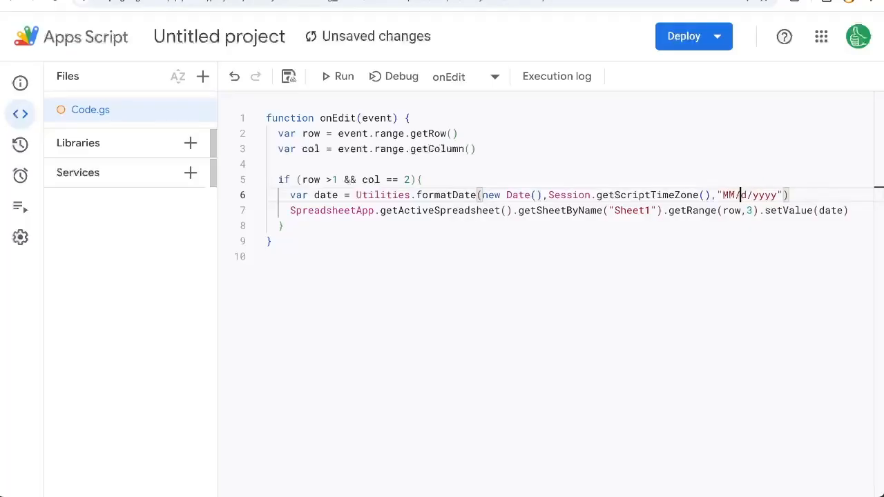
{"action": "left_click", "coordinate": [287, 76]}
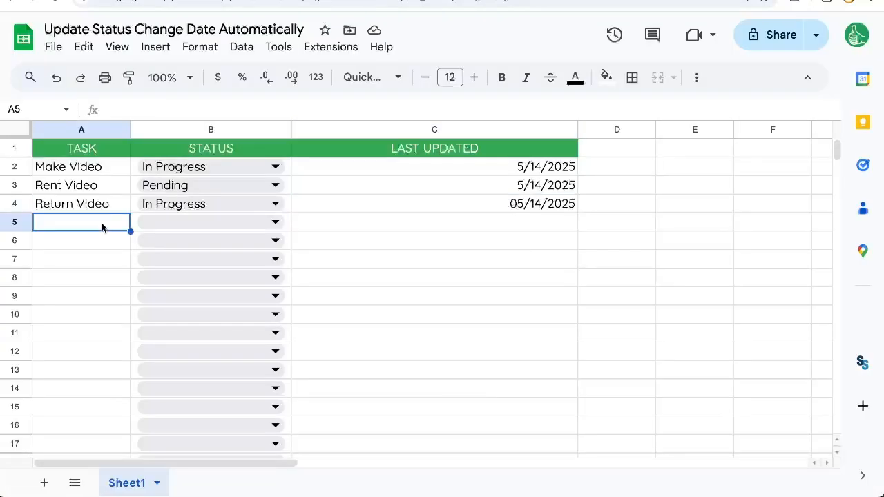
- Add the task 'Make new Task' and set Make Video's status to Done so dates auto-fill
{"action": "type", "text": "Make new Task"}
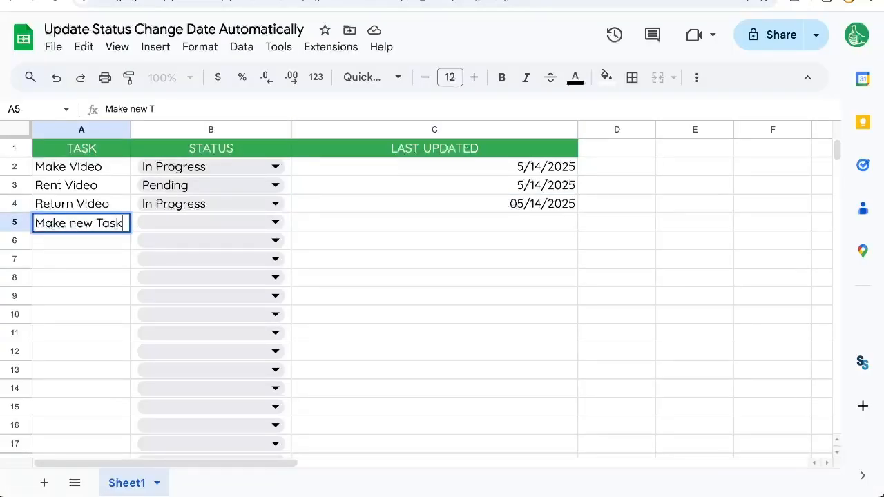
{"action": "key", "text": "enter"}
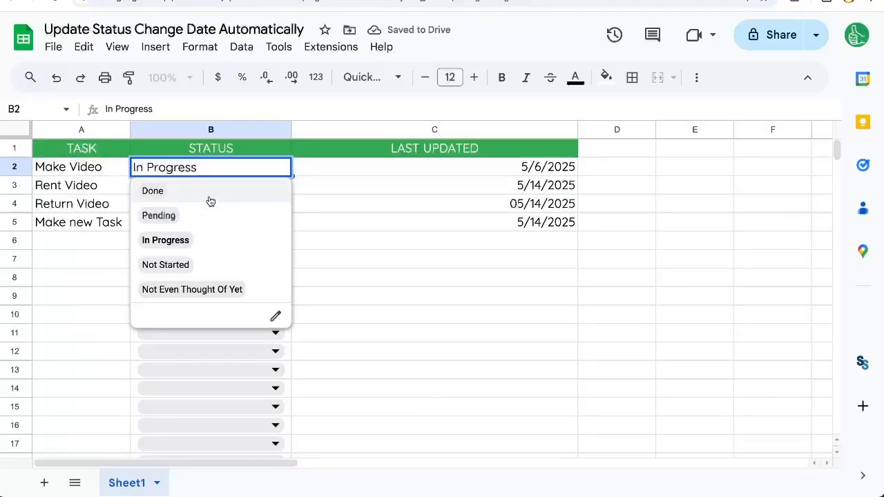
{"action": "left_click", "coordinate": [152, 190]}
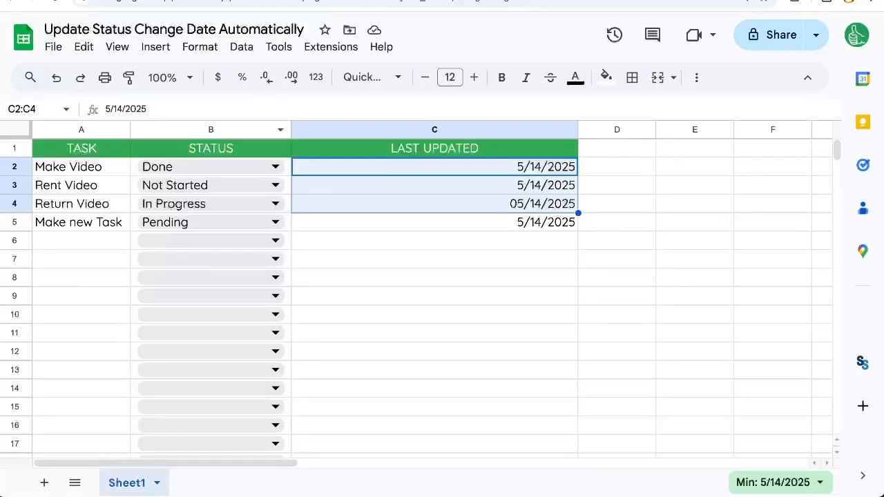
{"action": "mouse_move", "coordinate": [261, 201]}
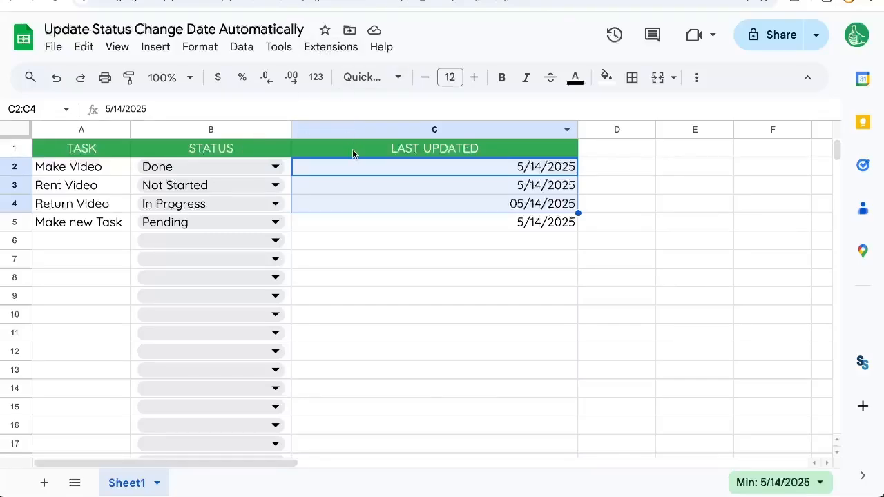
{"action": "mouse_move", "coordinate": [328, 179]}
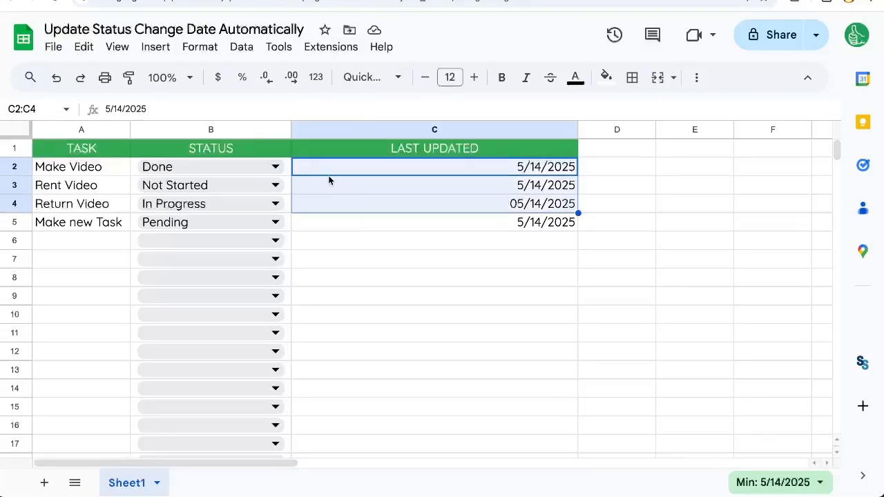